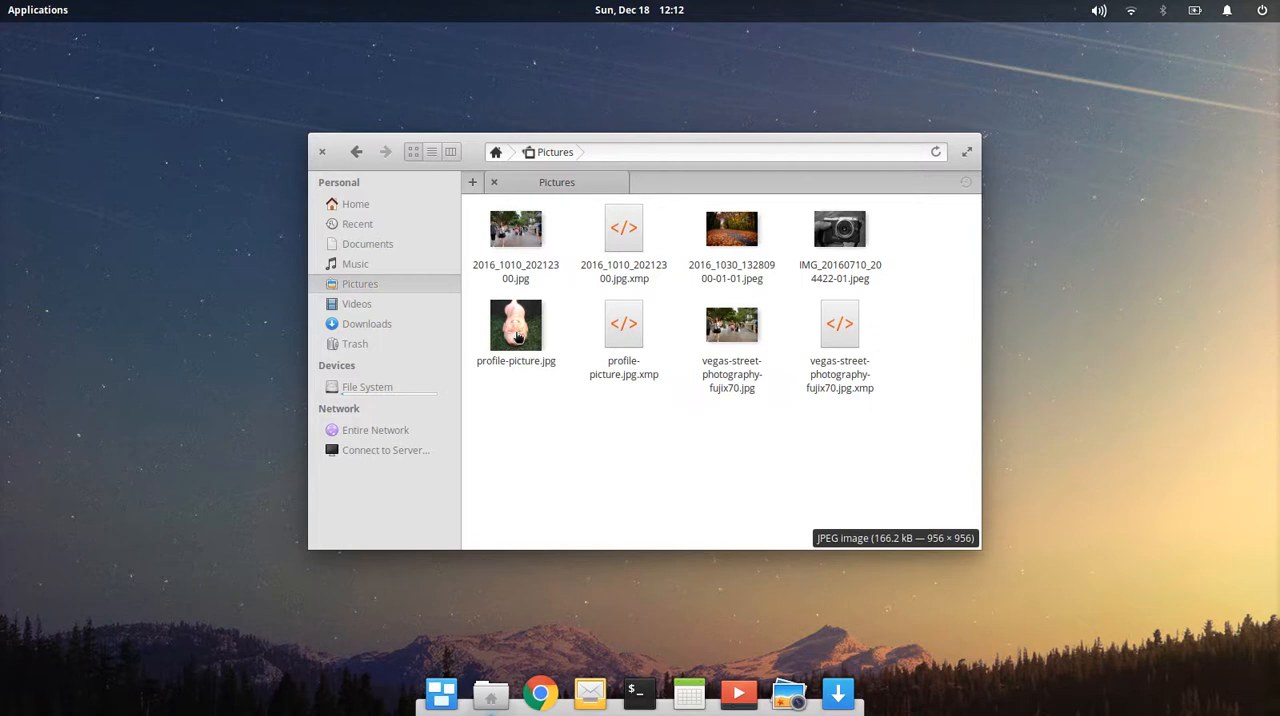
Launch dconf Editor from the Applications menu by searching 'D'.
double_click(516, 325)
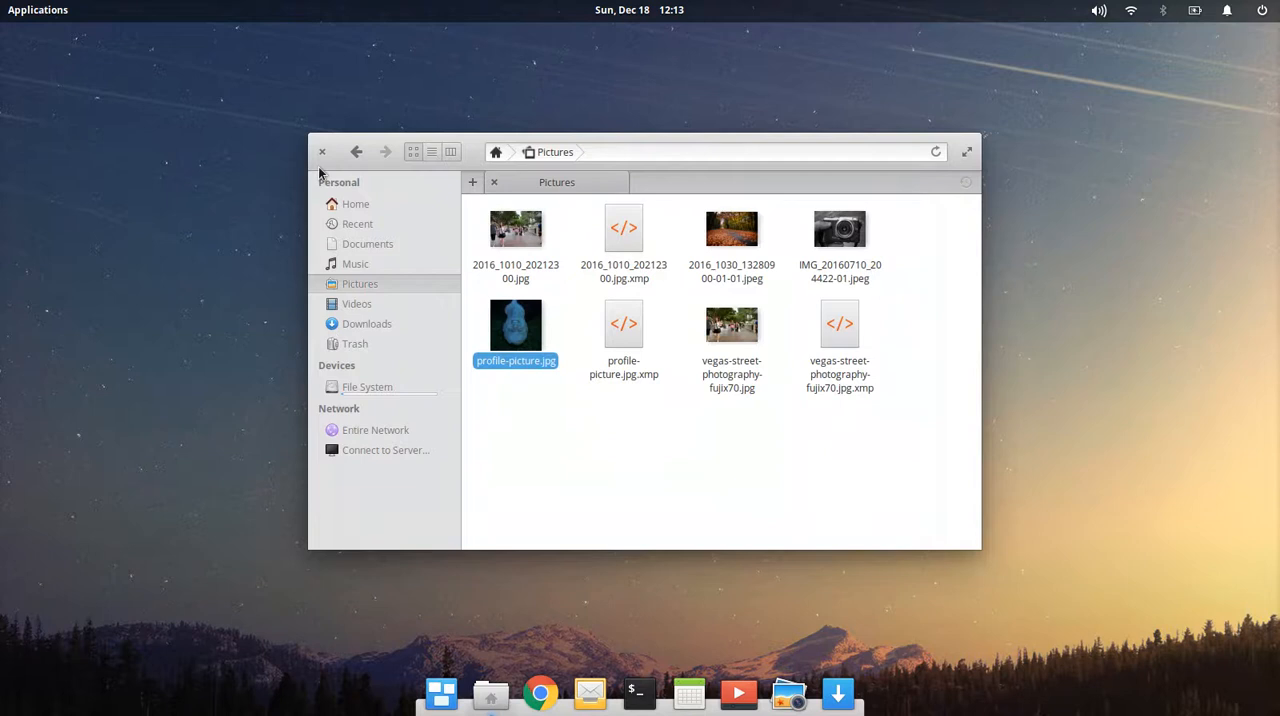
left_click(38, 9)
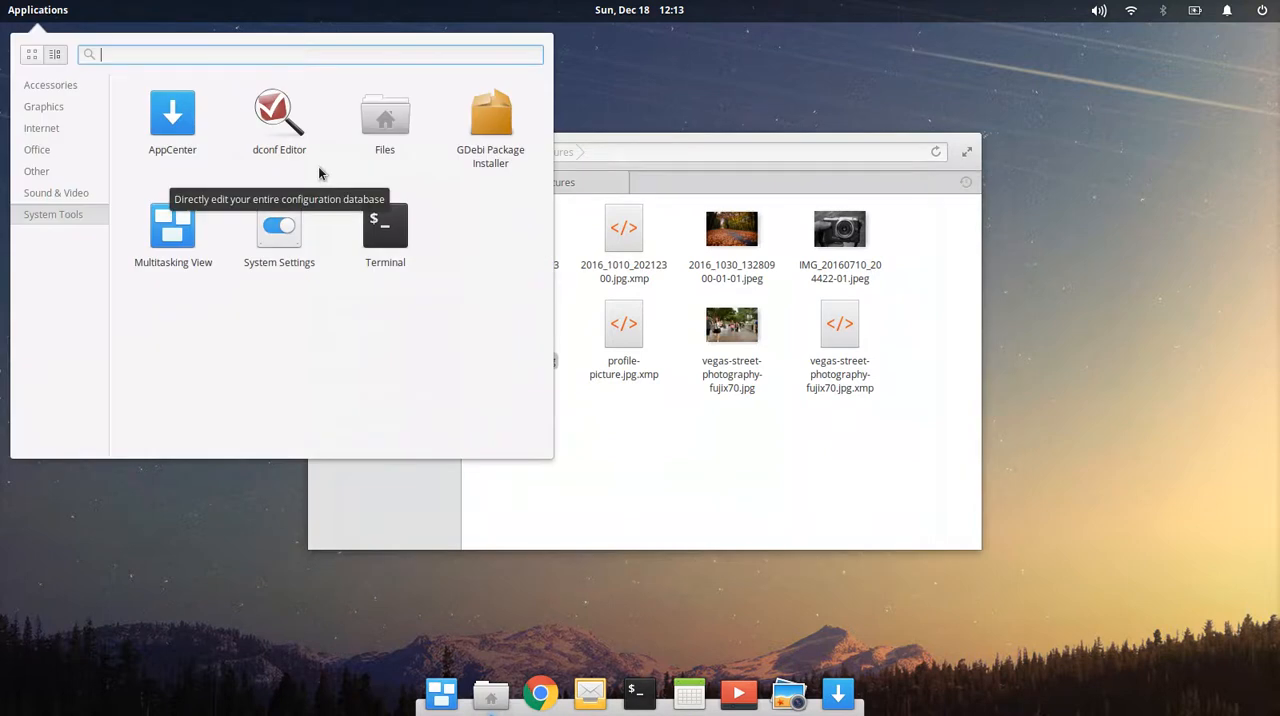
type("D")
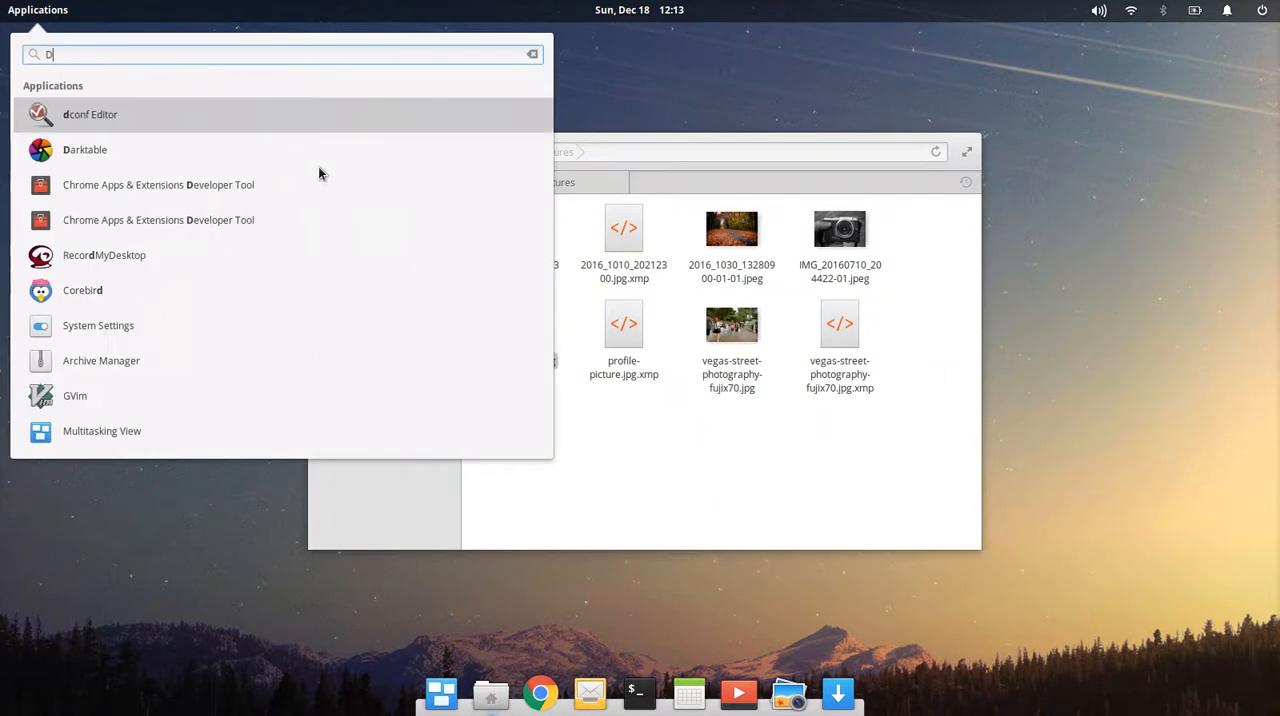
left_click(89, 114)
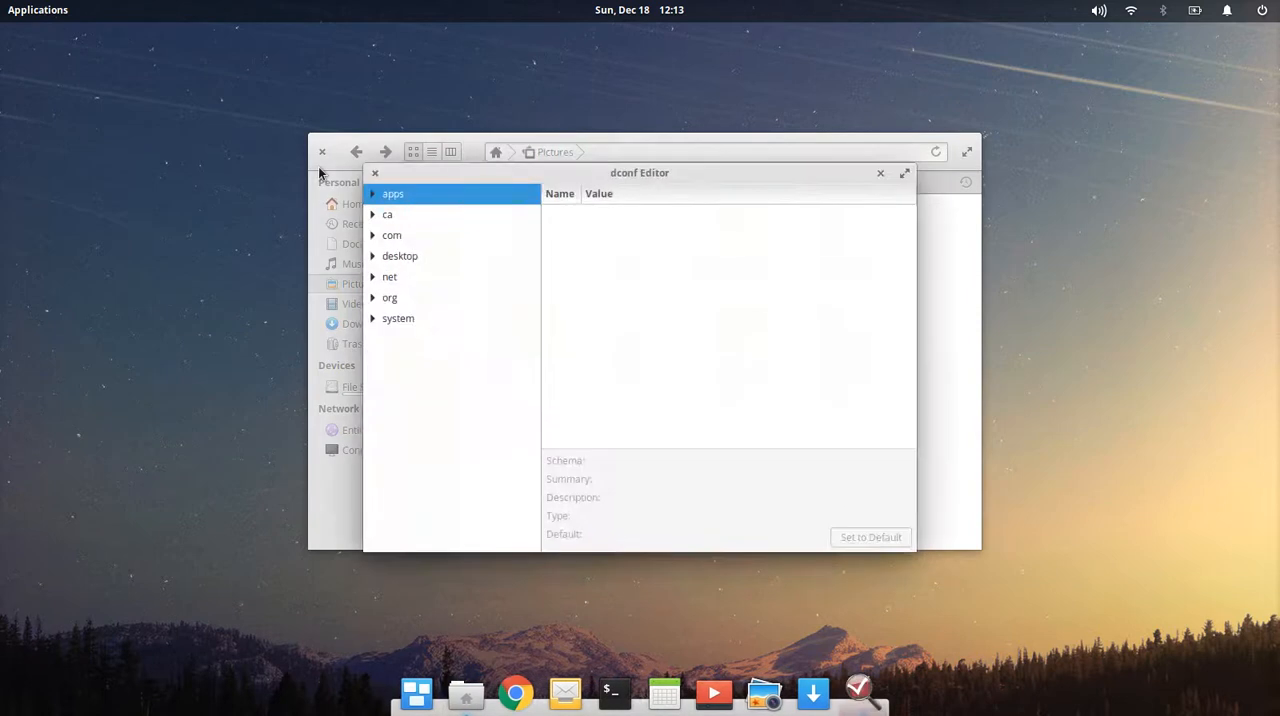
Expand the org and pantheon groups in the dconf settings tree.
left_click(373, 297)
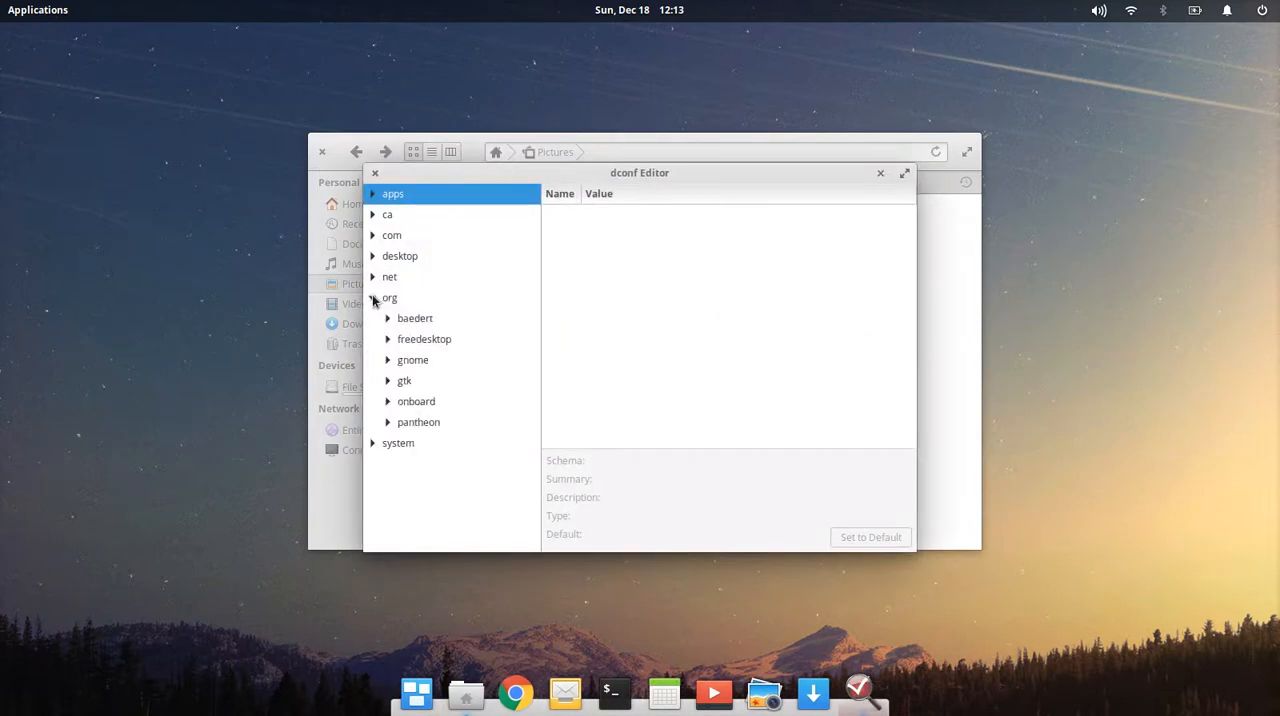
left_click(373, 297)
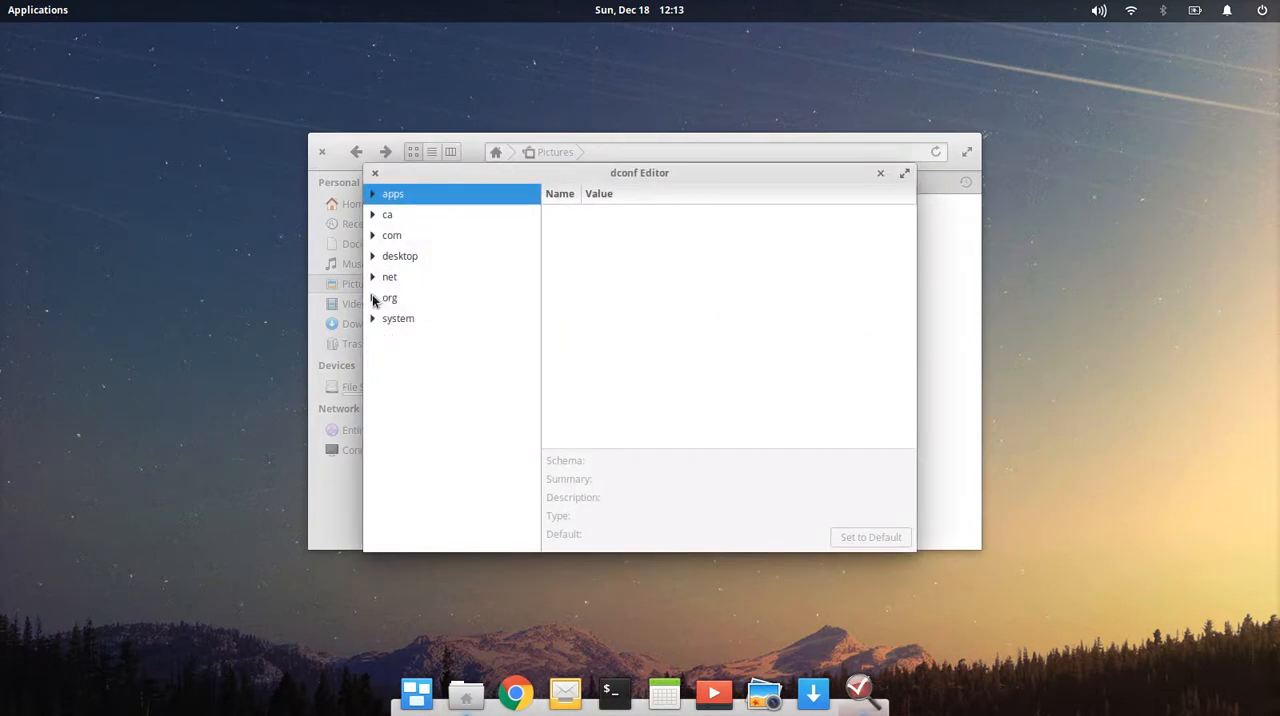
left_click(373, 297)
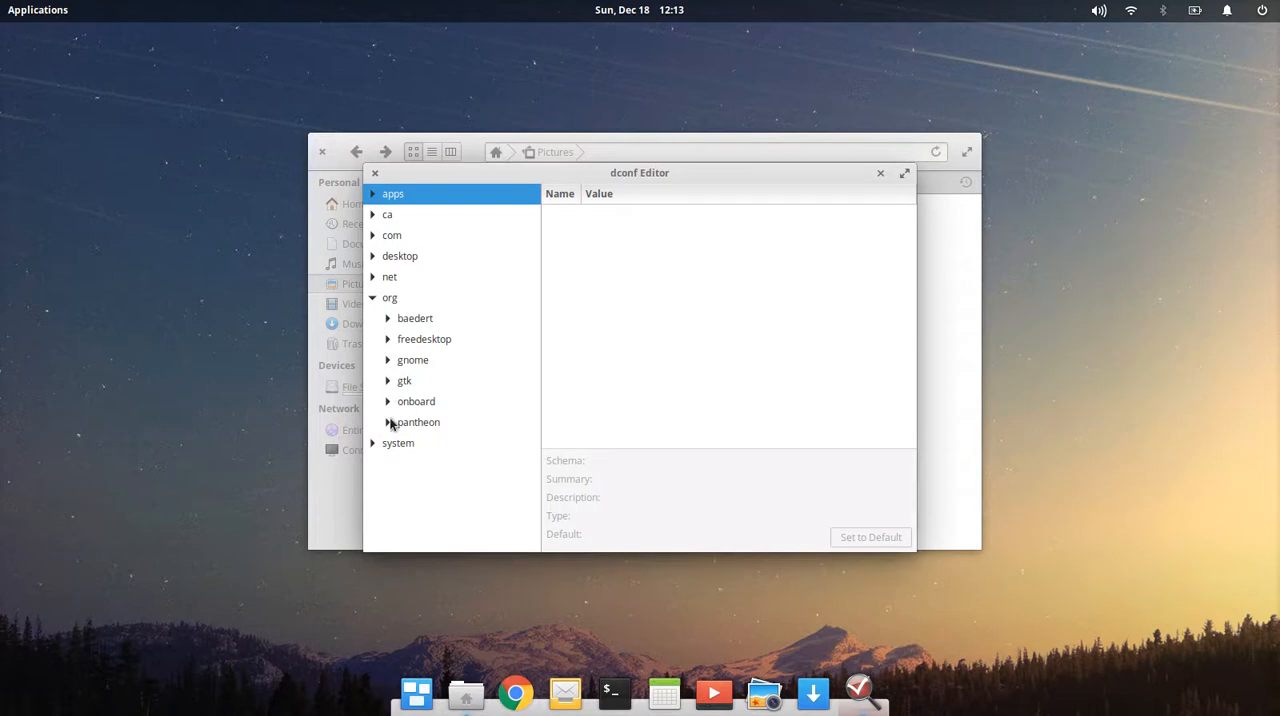
left_click(389, 422)
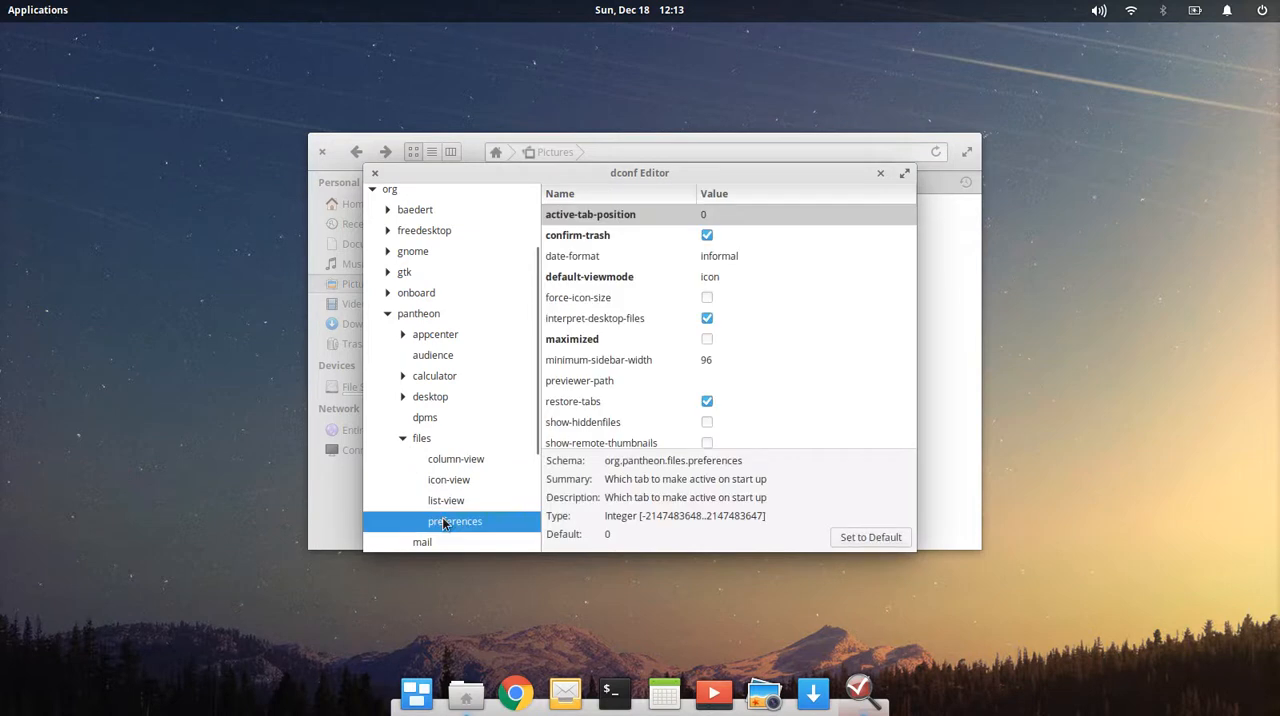
Uncheck the single-click key's value in org.pantheon.files.preferences.
scroll("down", 3)
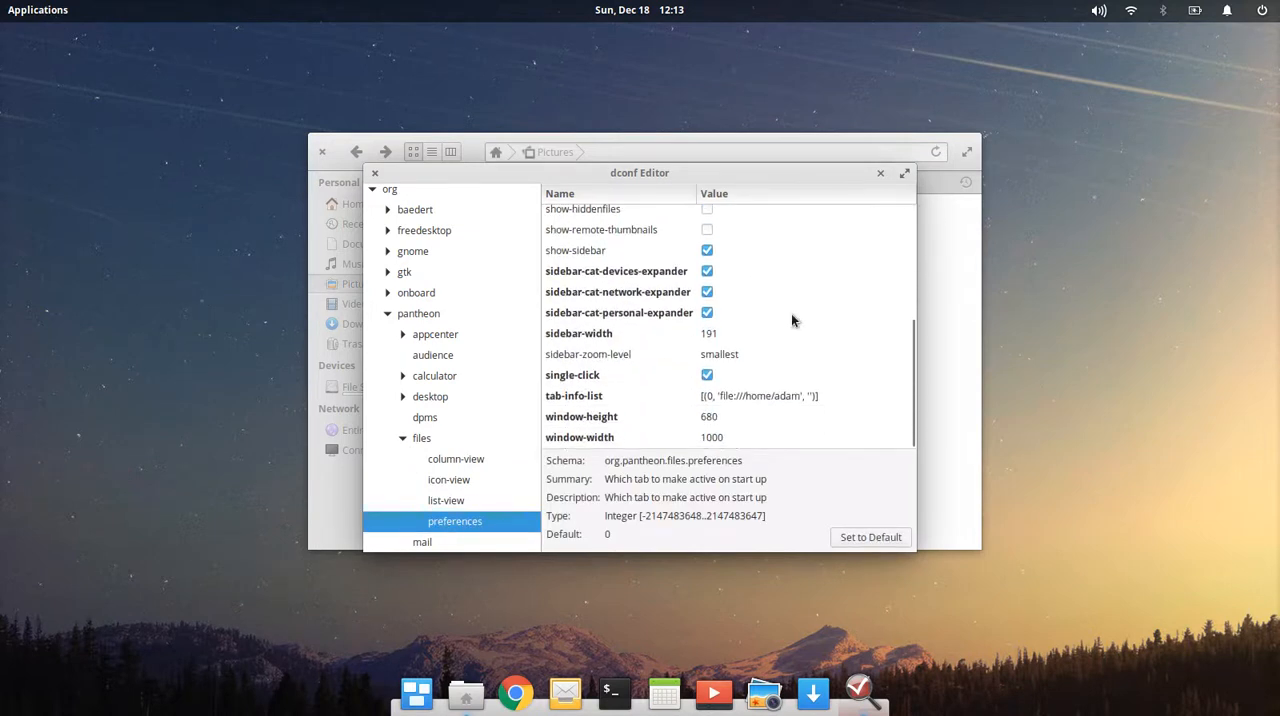
left_click(707, 375)
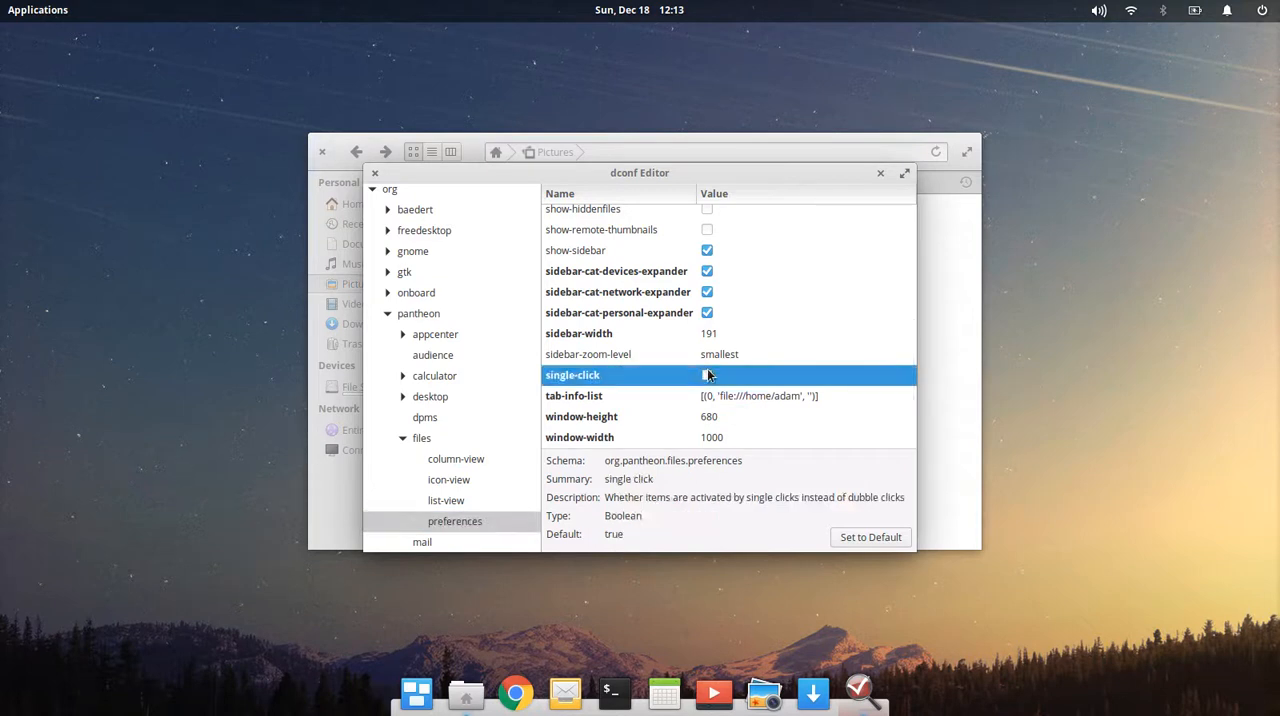
left_click(707, 375)
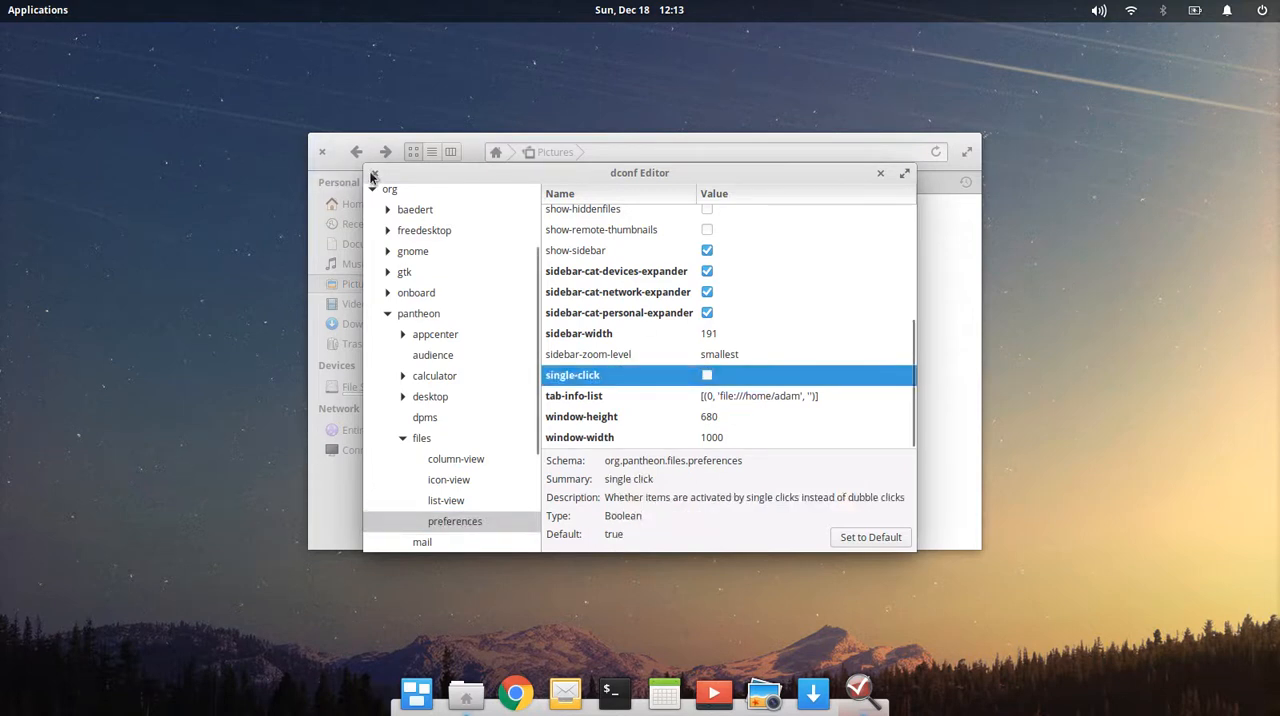
Close dconf Editor, verify profile-picture.jpg opens in Photos only on double click, then close Photos.
left_click(880, 172)
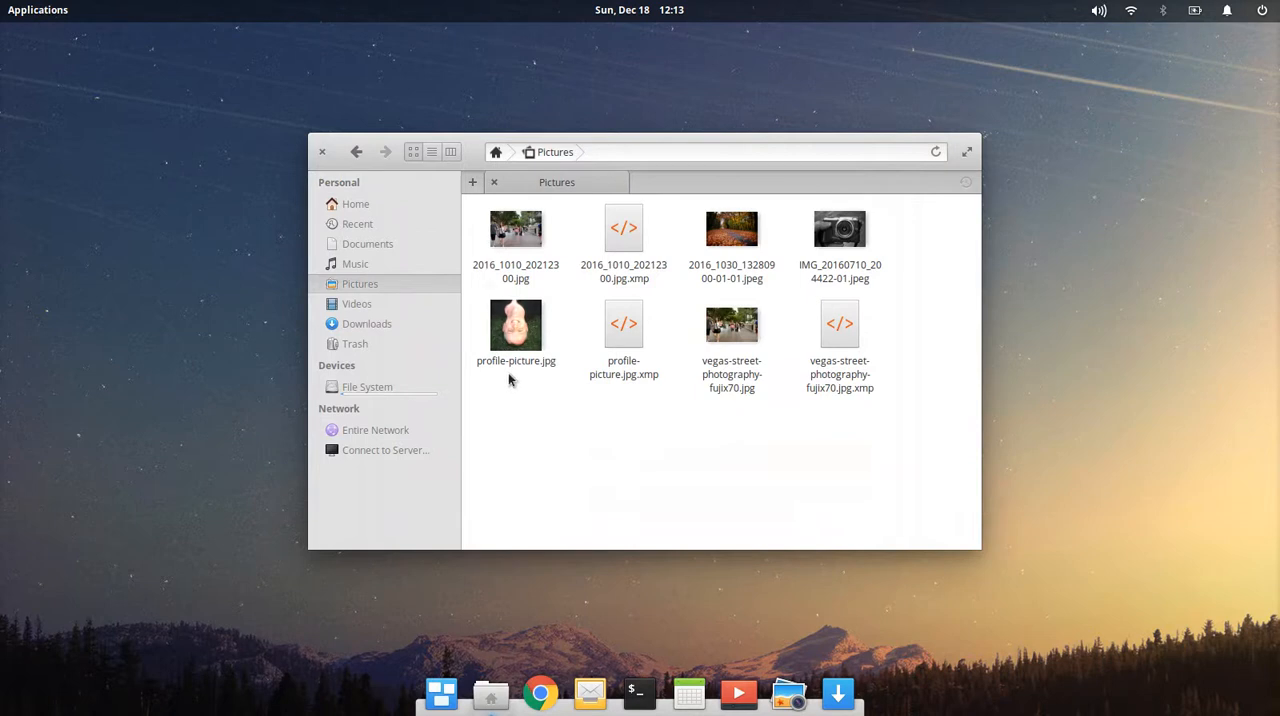
left_click(515, 326)
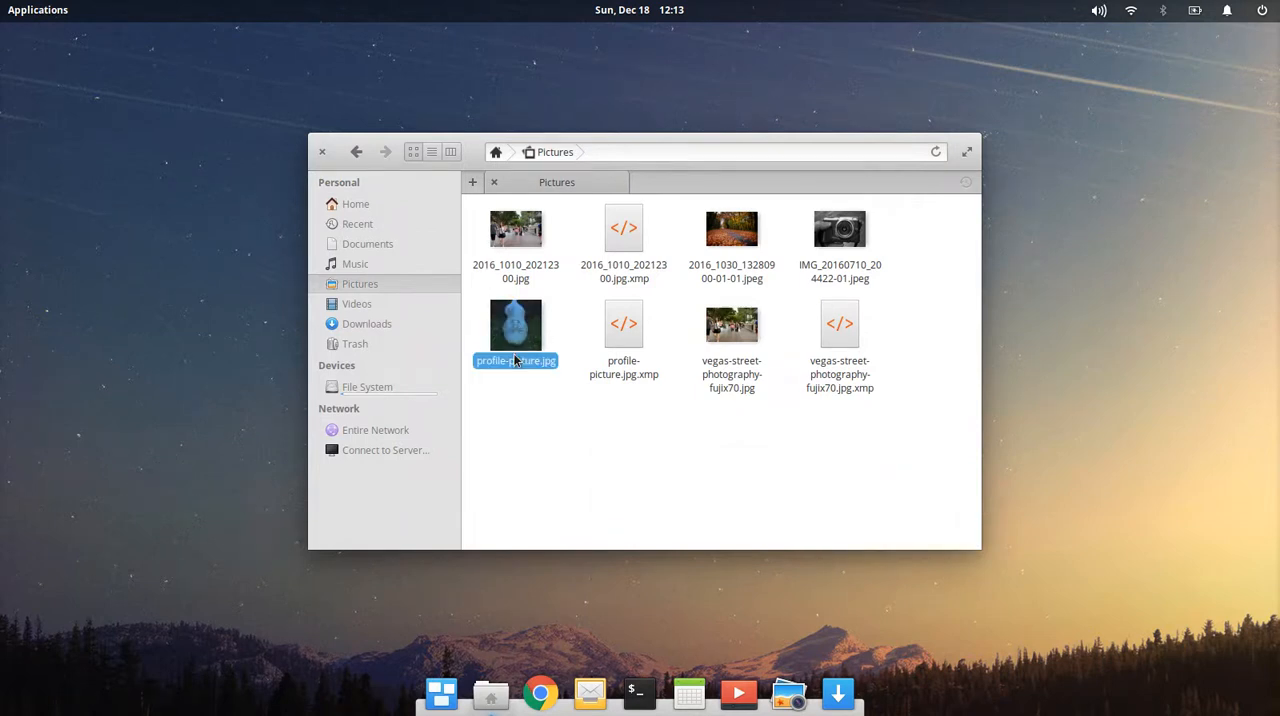
double_click(515, 324)
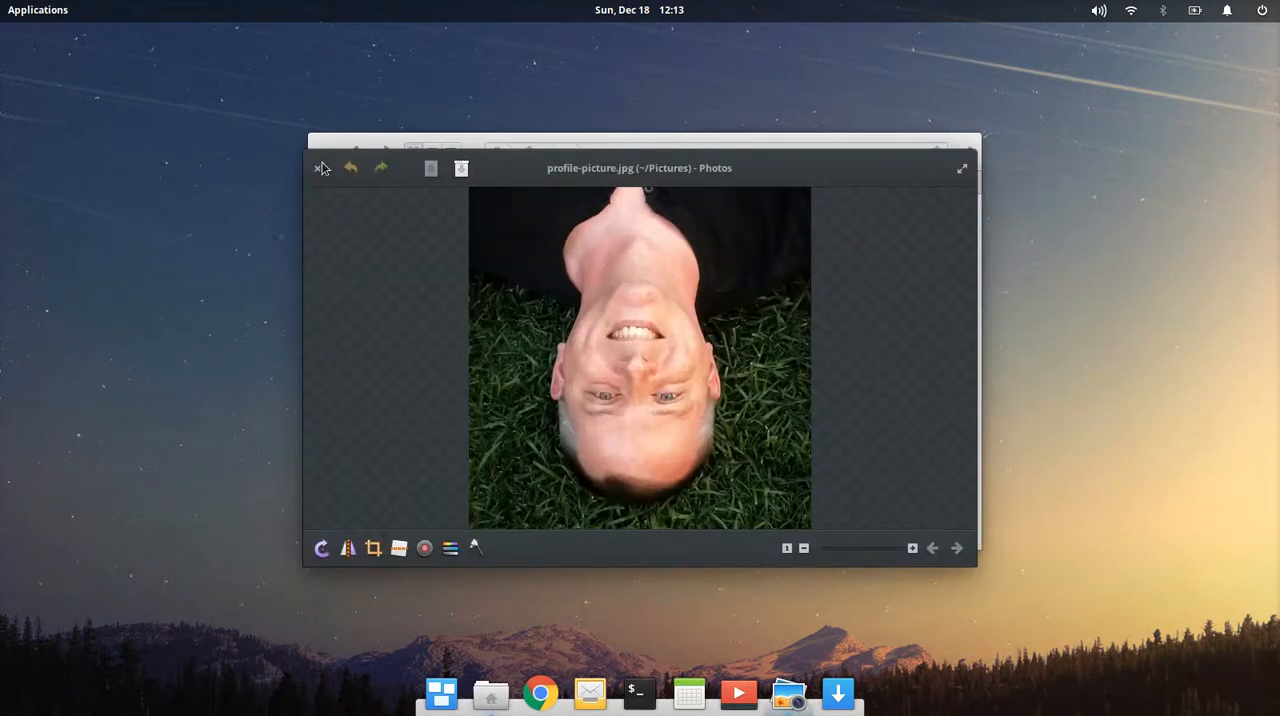
left_click(318, 167)
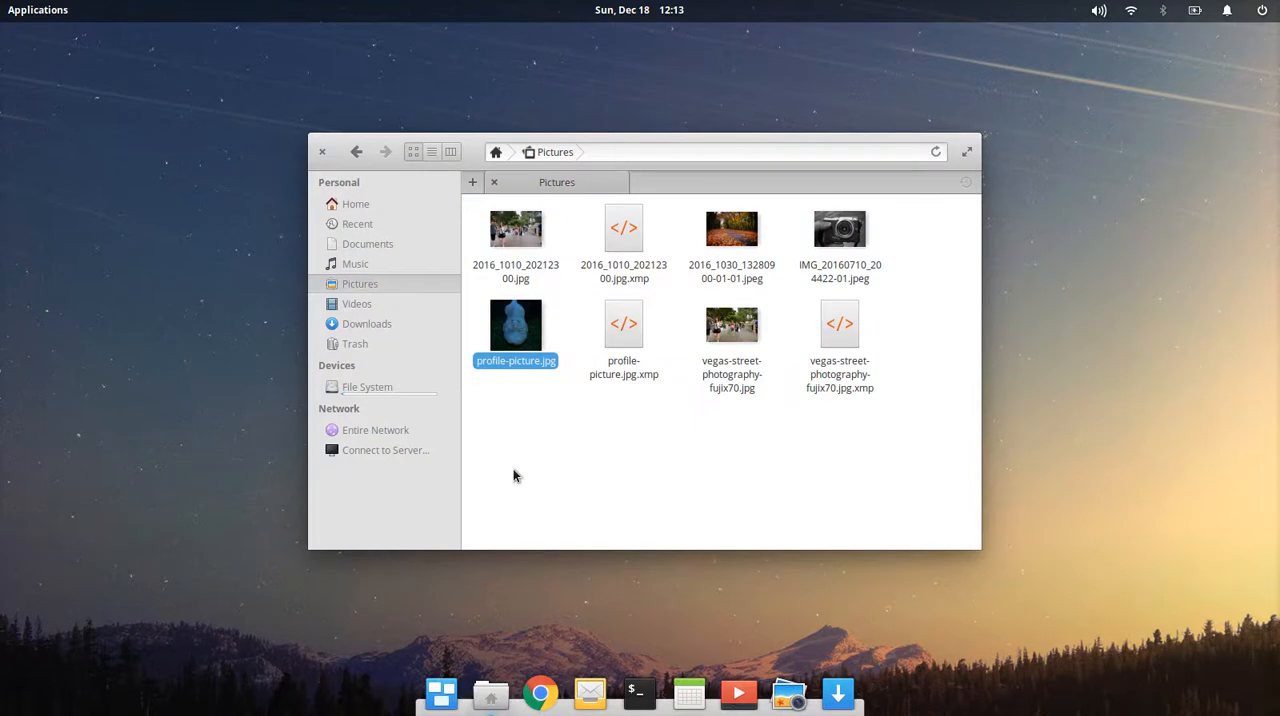